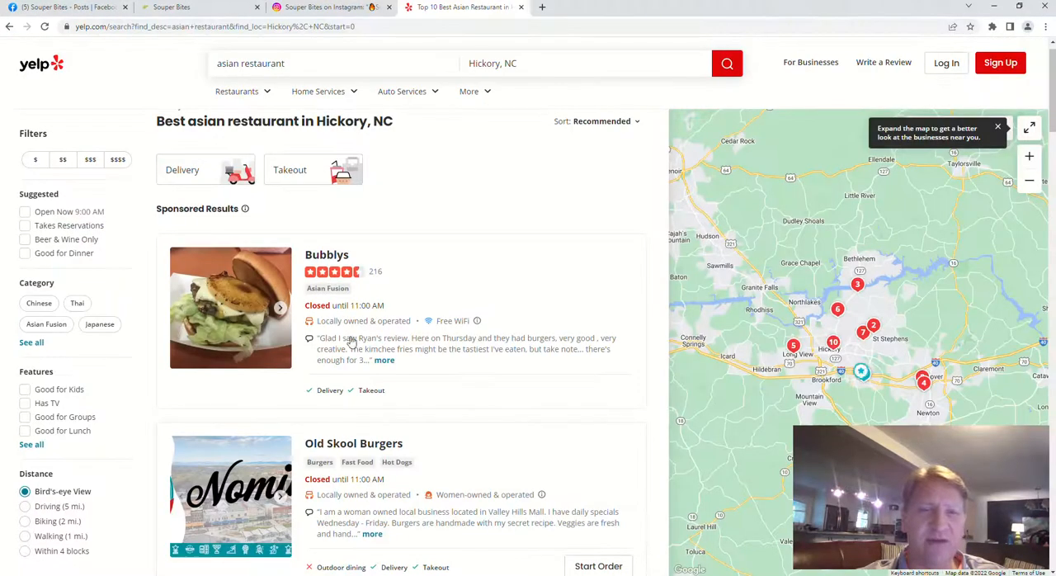
View souperbitesfood's Instagram open hours post, then switch to the Souper Bites listing with the food truck photo
left_click(402, 90)
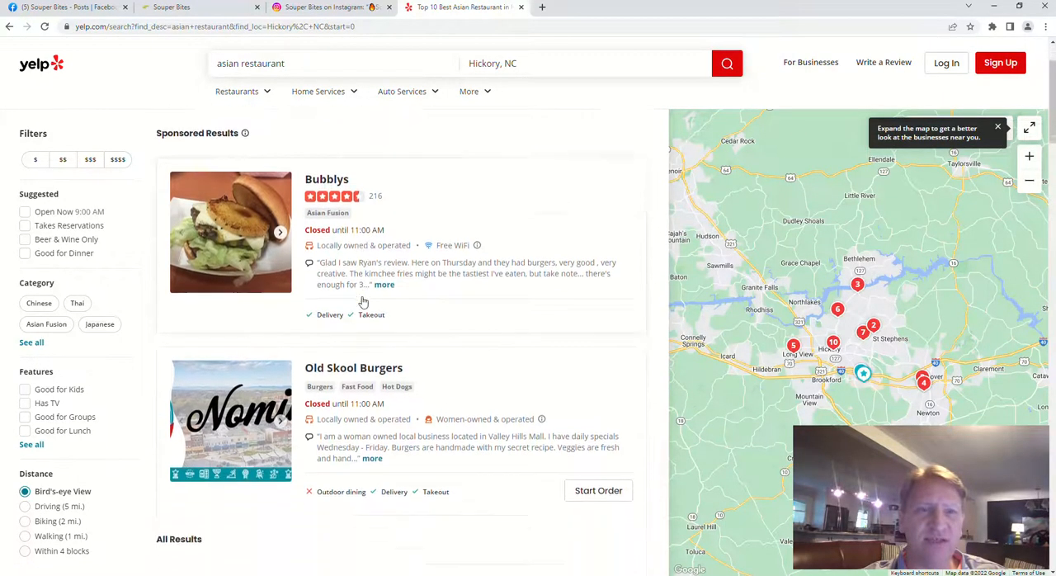
scroll("down", 3)
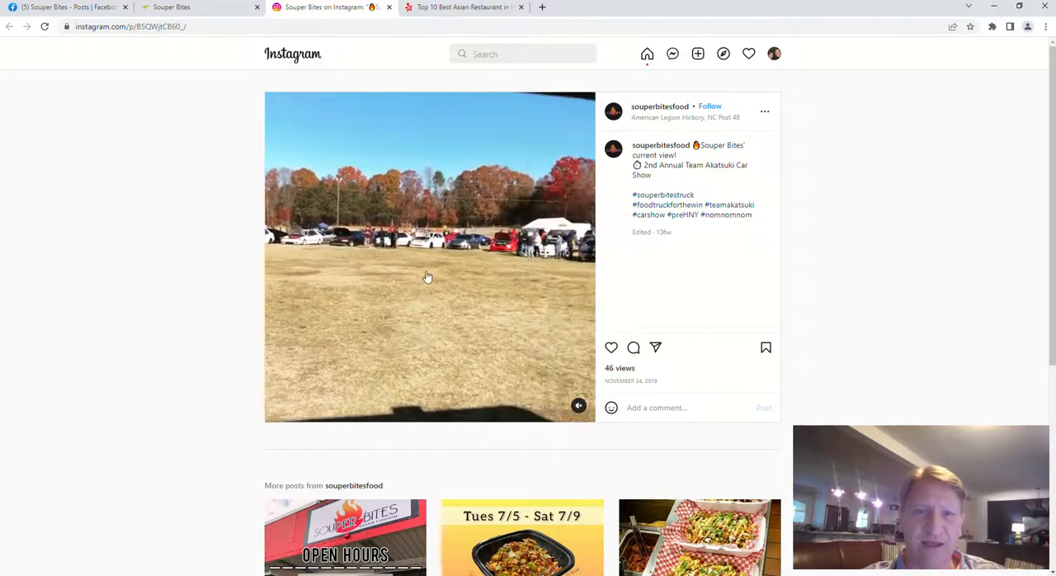
scroll("down", 3)
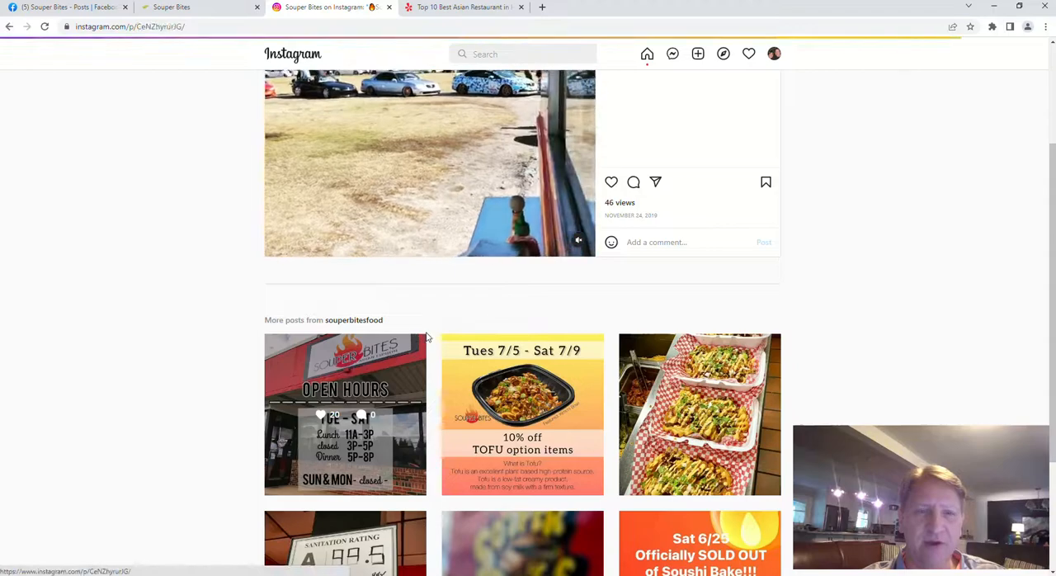
left_click(345, 414)
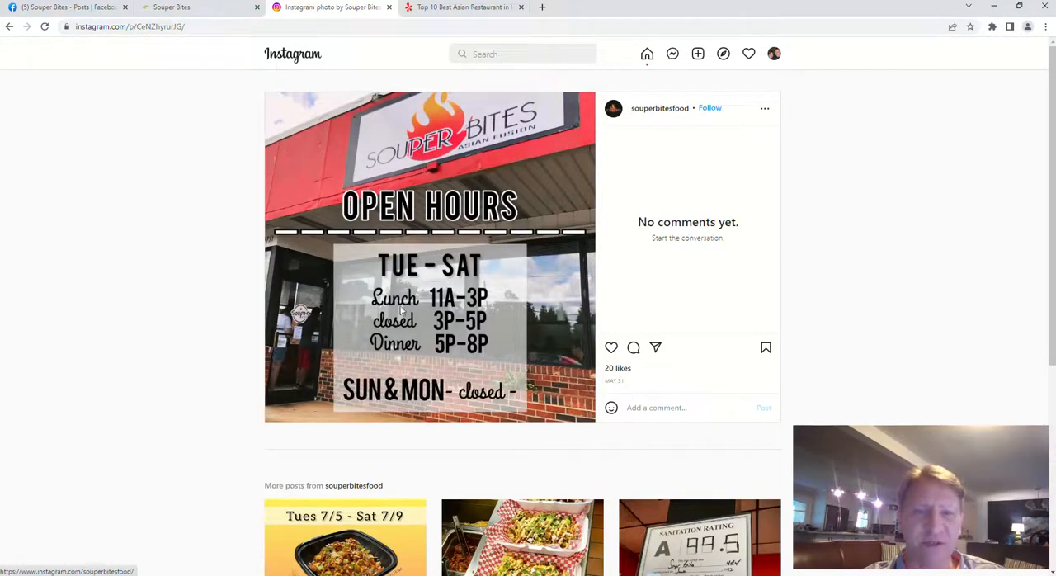
mouse_move(456, 332)
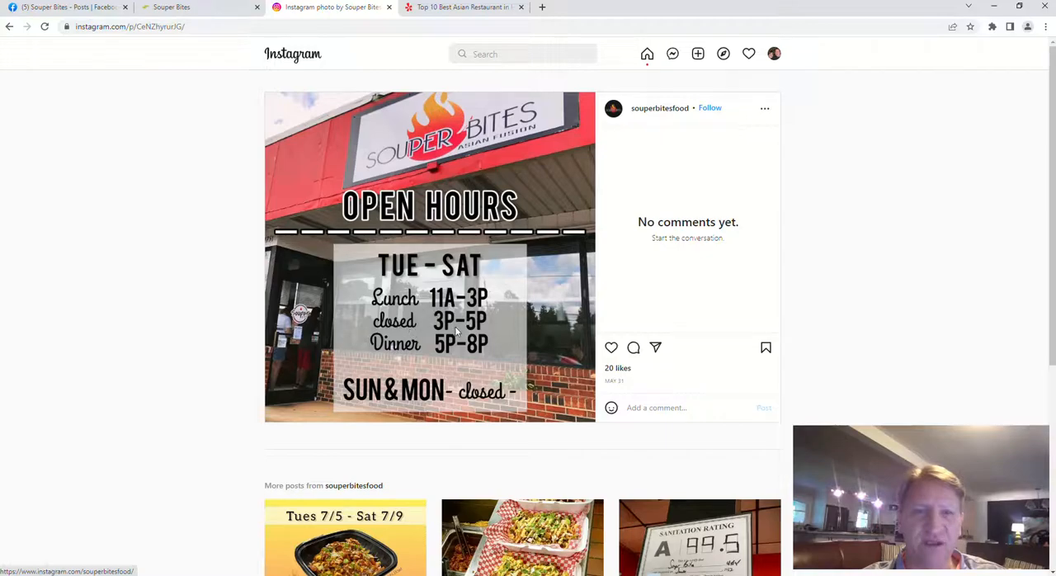
mouse_move(436, 326)
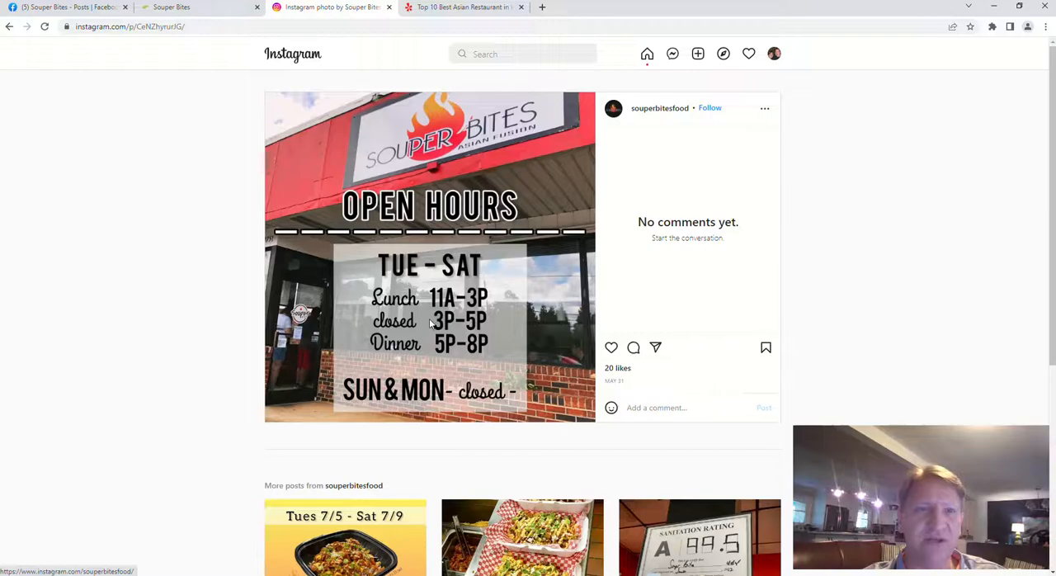
mouse_move(309, 256)
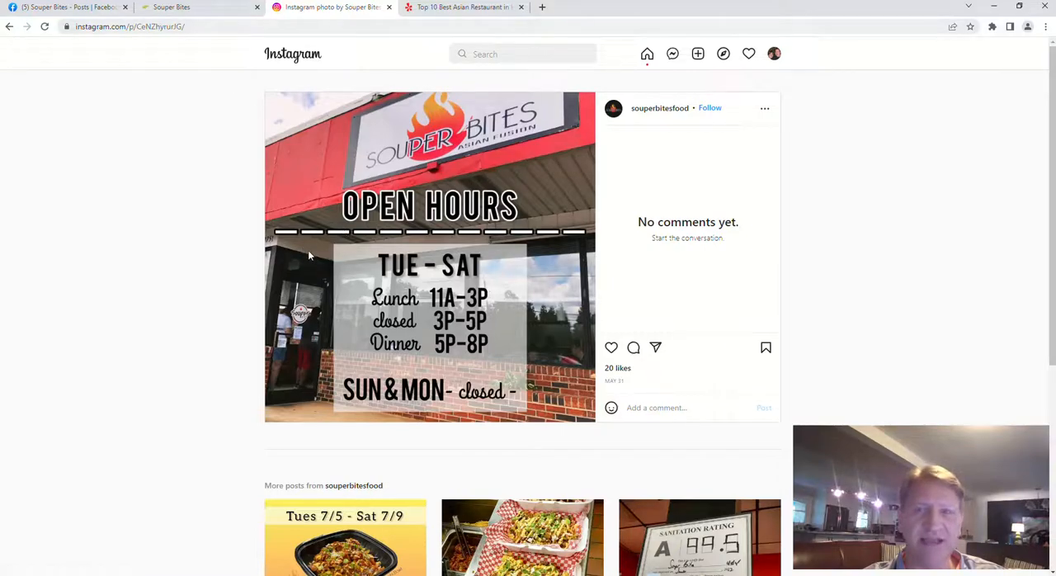
left_click(172, 8)
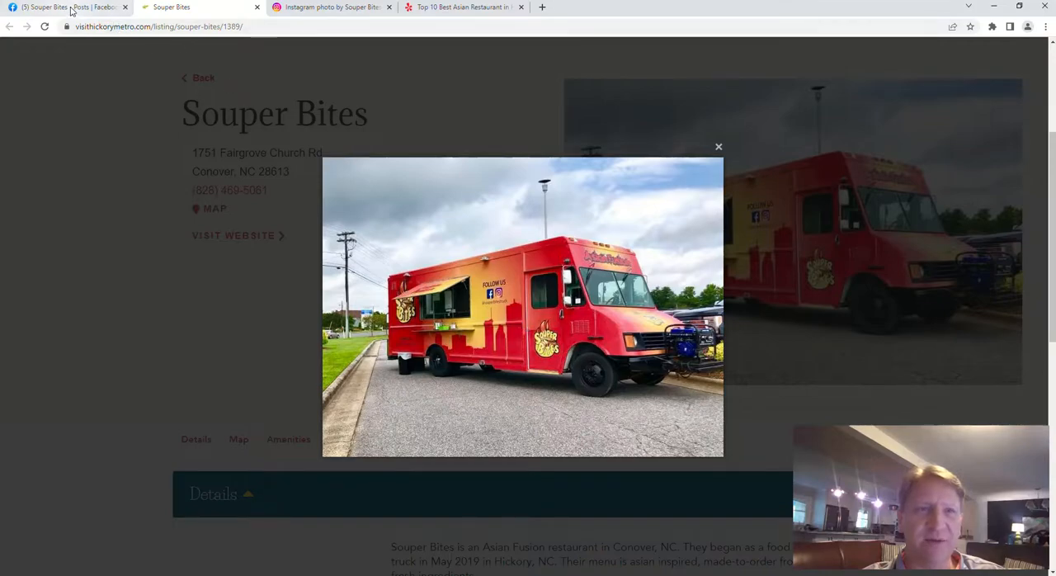
On Facebook, scroll Souper Bites' 2019 'Coming Soon' food truck post down to its comments
left_click(70, 7)
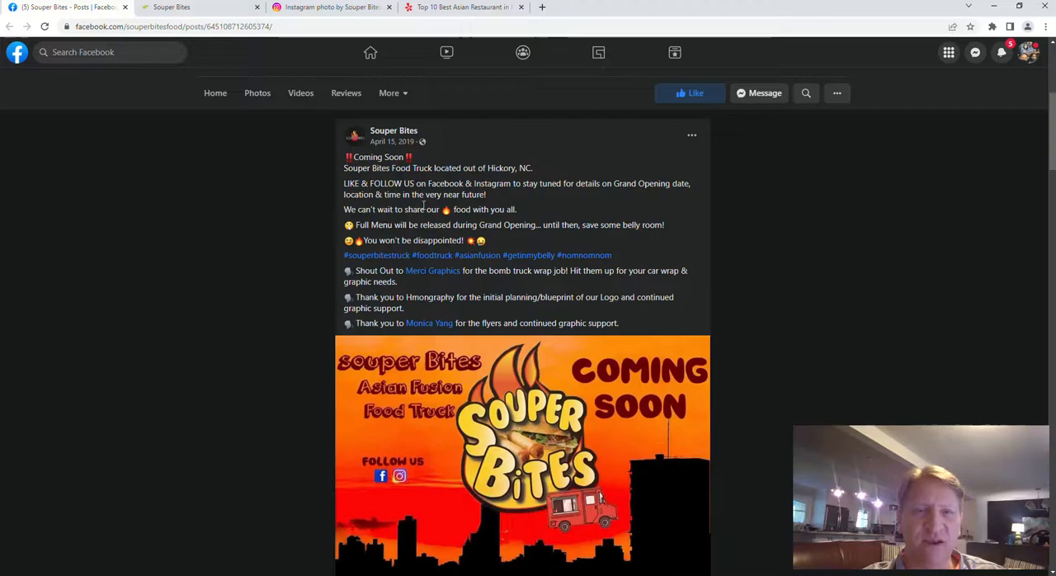
scroll("down", 3)
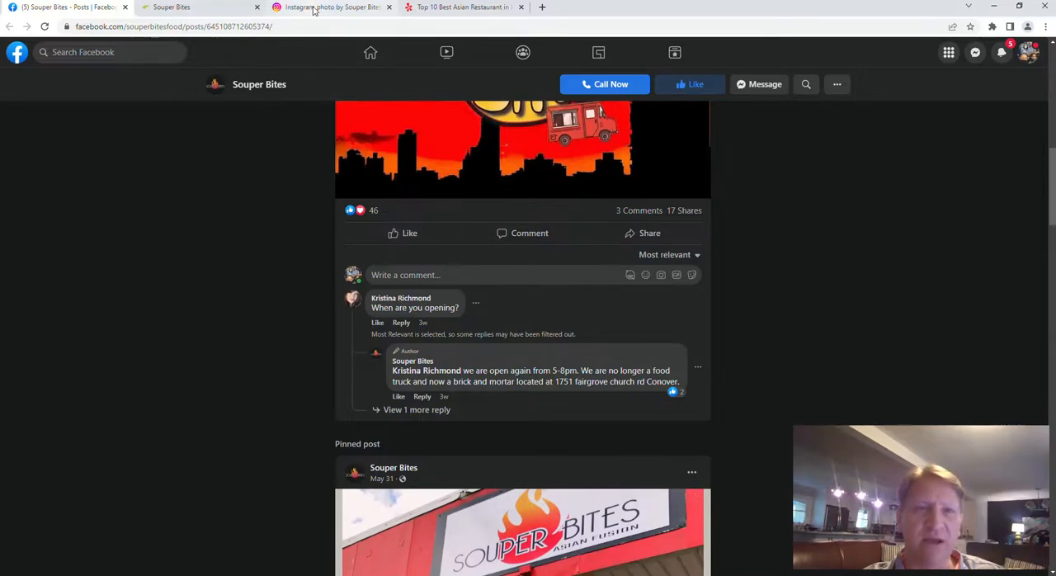
Revisit the Instagram open hours post, then switch to the playing Souper Bites food video
left_click(330, 8)
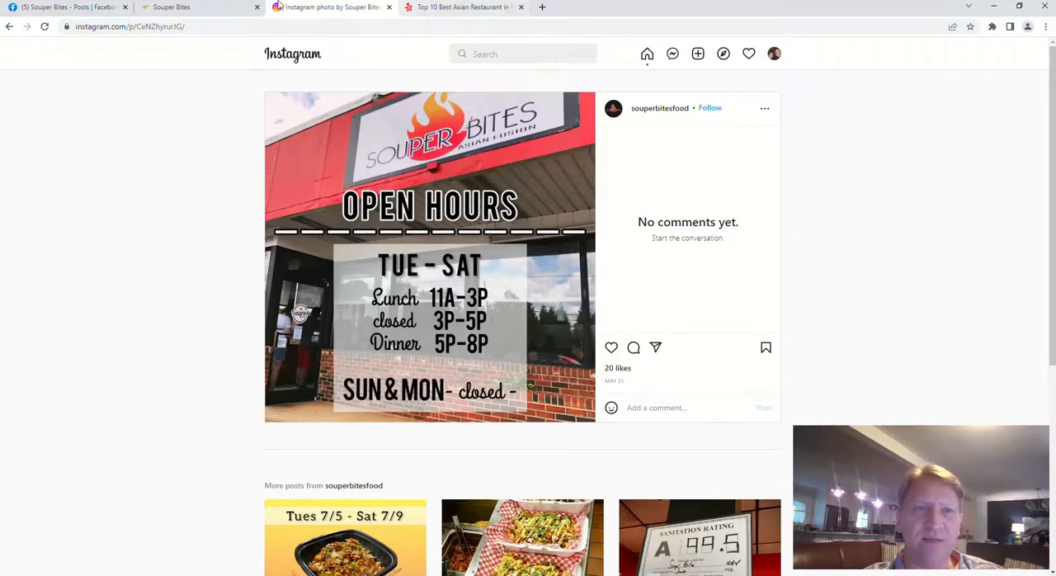
left_click(70, 6)
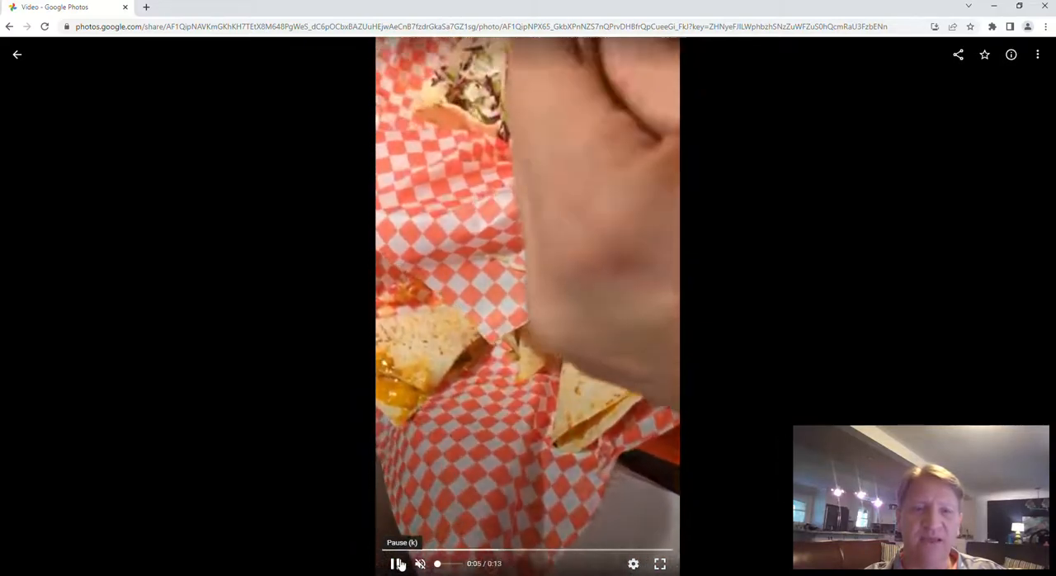
Pause and resume the food video, stopping at 0:08 on the taco beside egg rolls
left_click(396, 563)
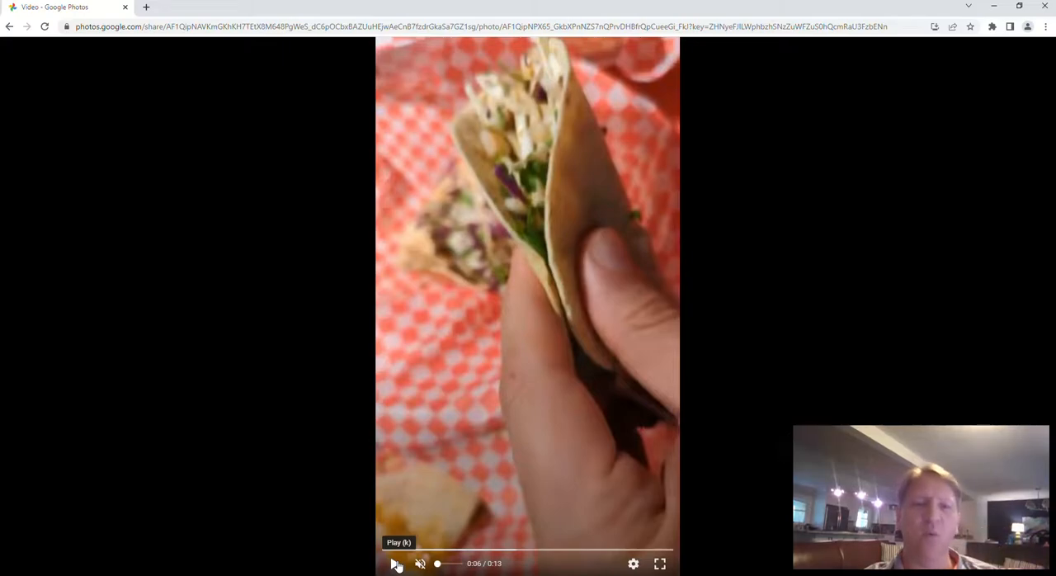
left_click(395, 563)
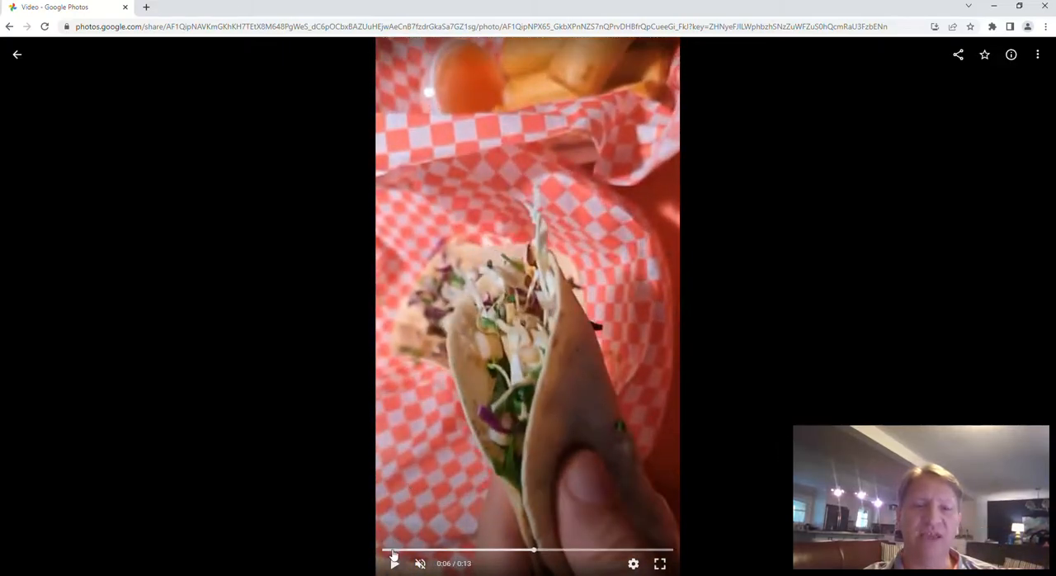
left_click(395, 564)
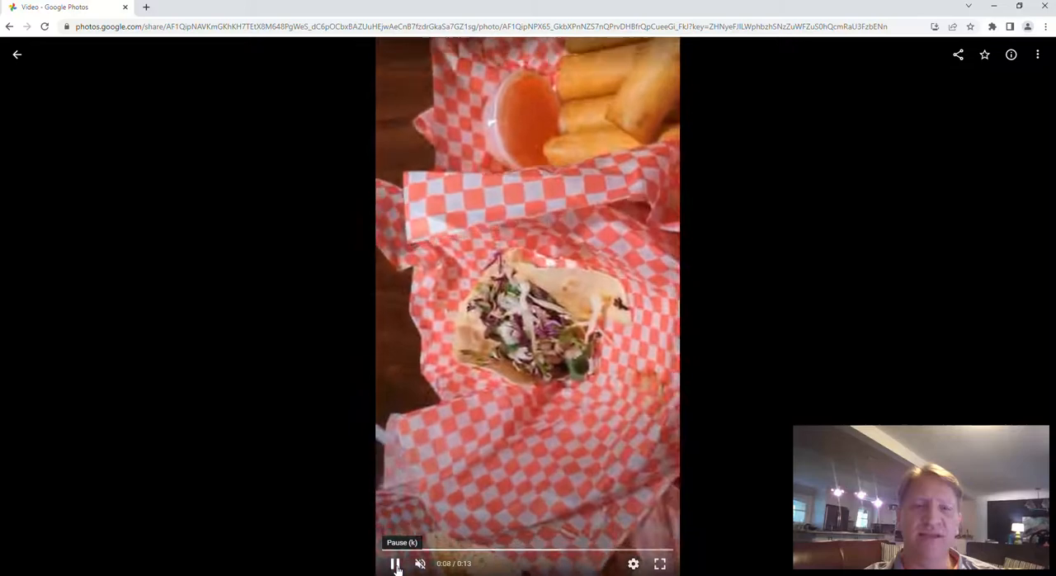
left_click(395, 564)
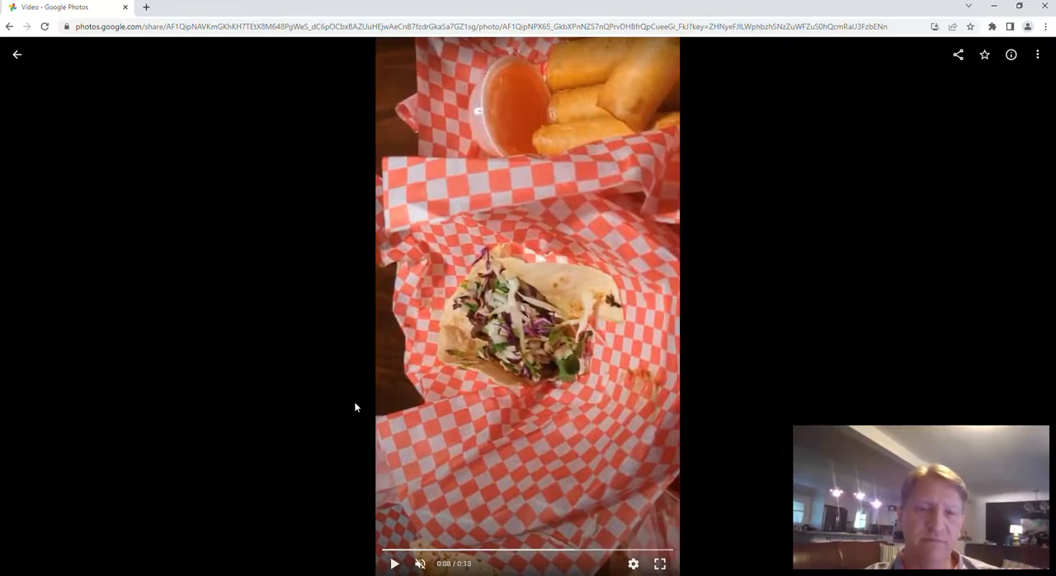
mouse_move(515, 366)
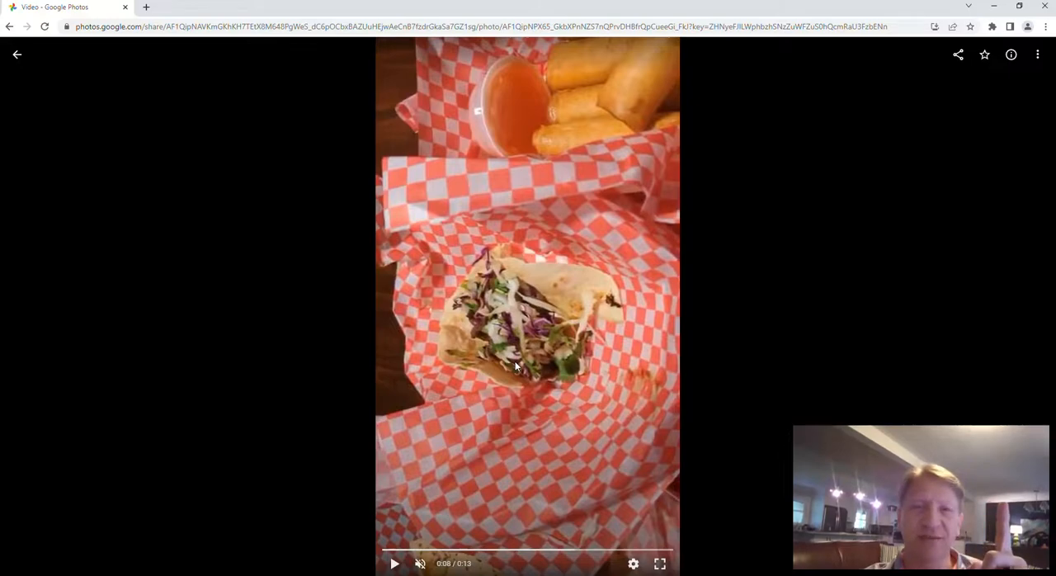
mouse_move(567, 364)
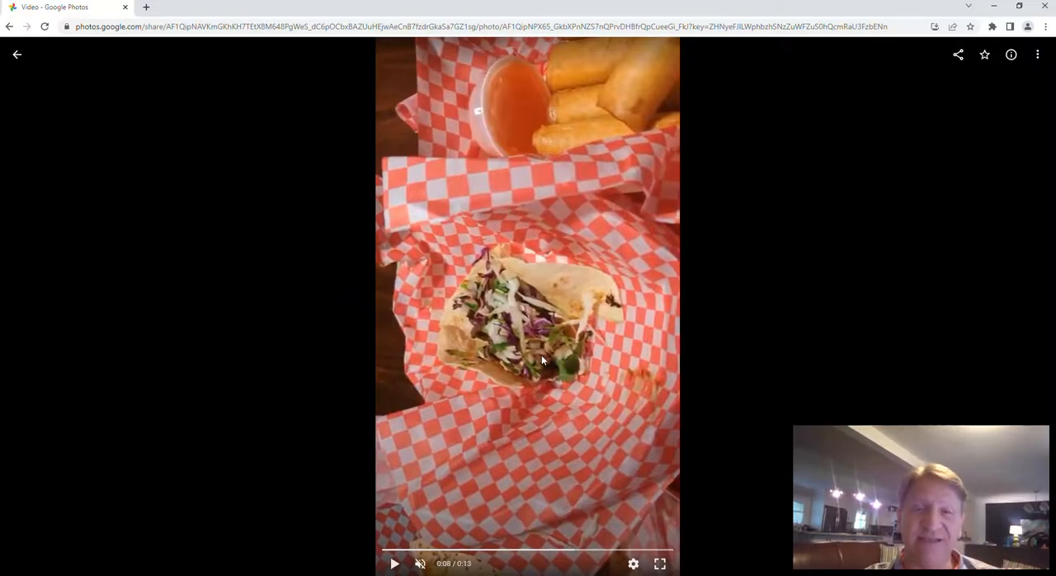
mouse_move(560, 118)
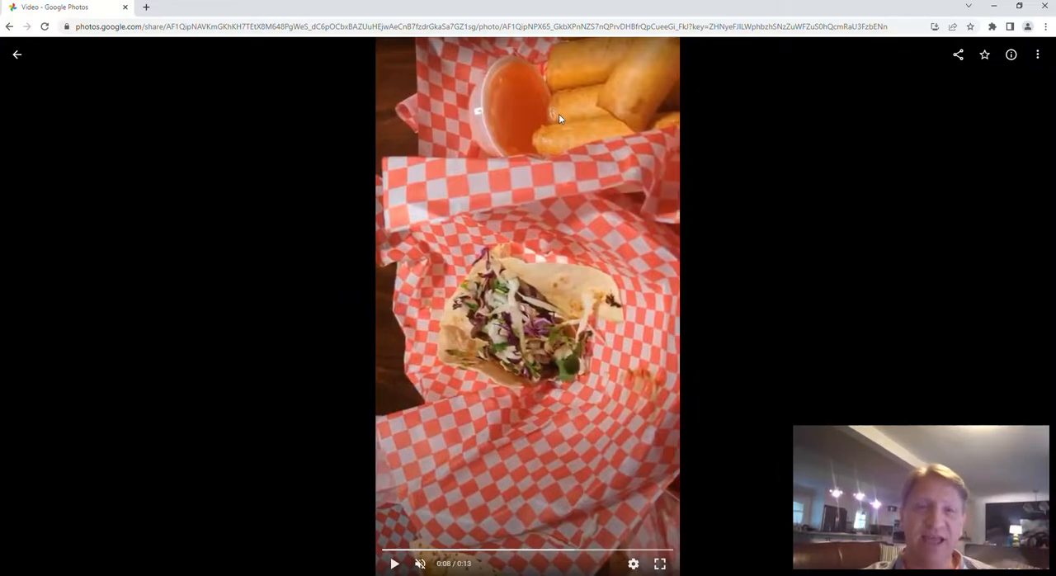
mouse_move(394, 563)
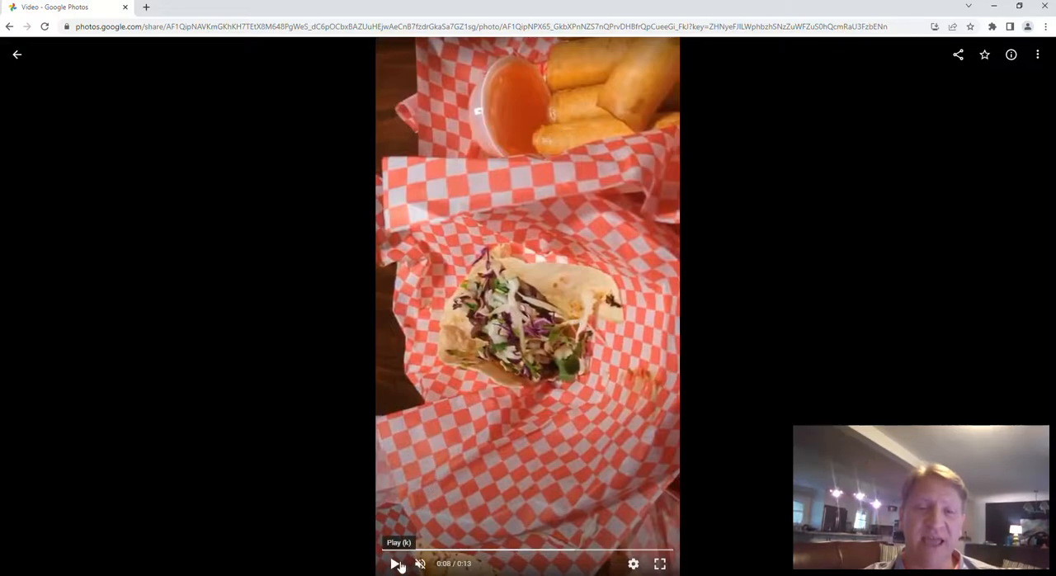
Resume the food video and pause it at 0:04 on the basket of quesadillas
left_click(395, 563)
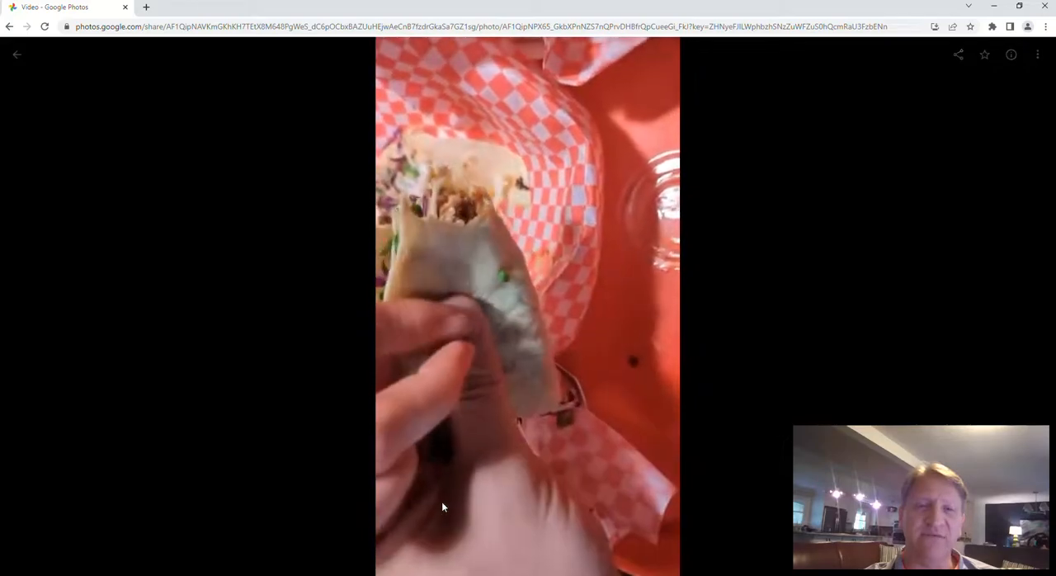
left_click(527, 305)
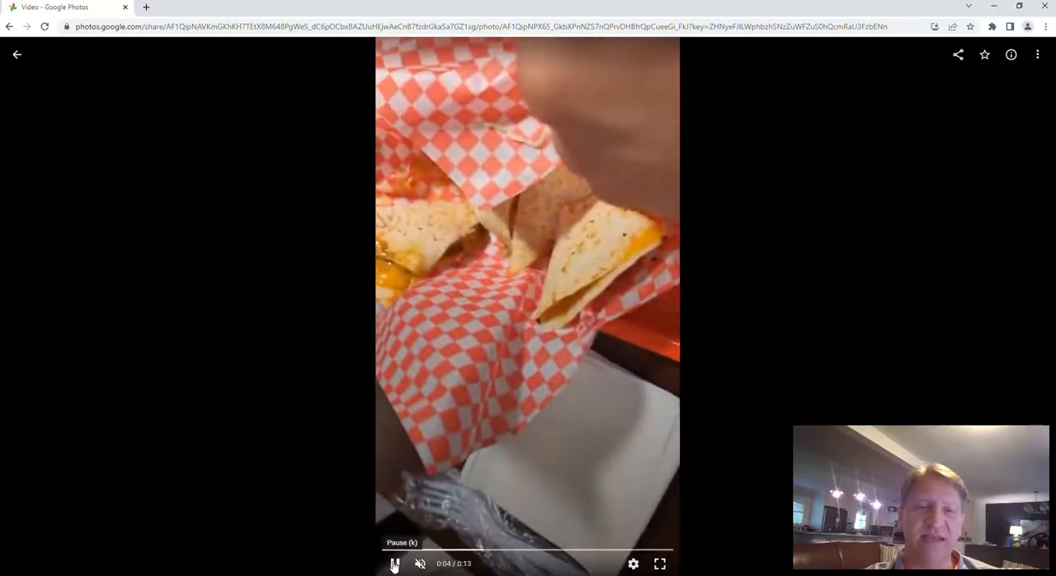
left_click(395, 563)
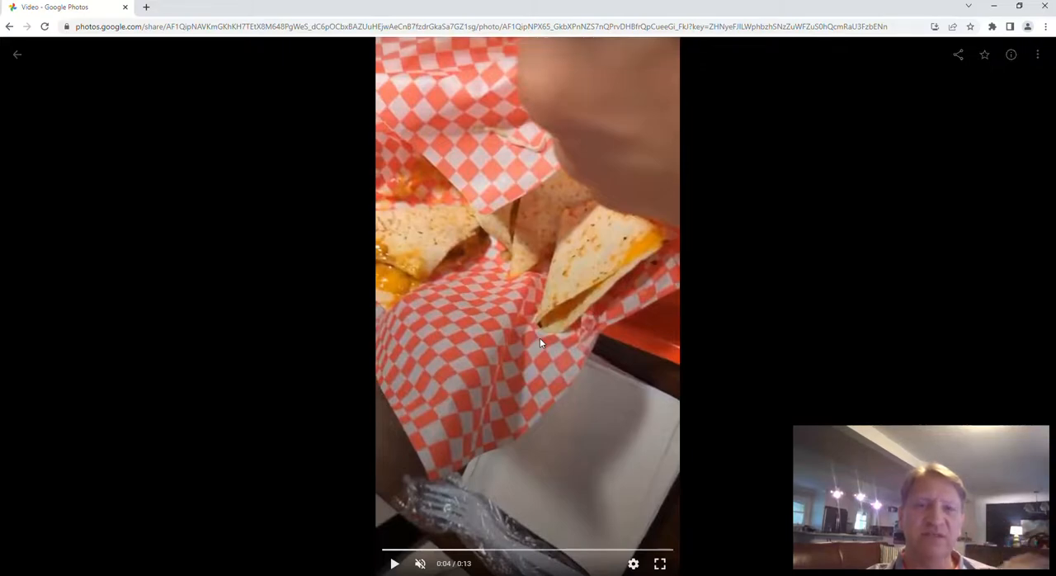
mouse_move(535, 340)
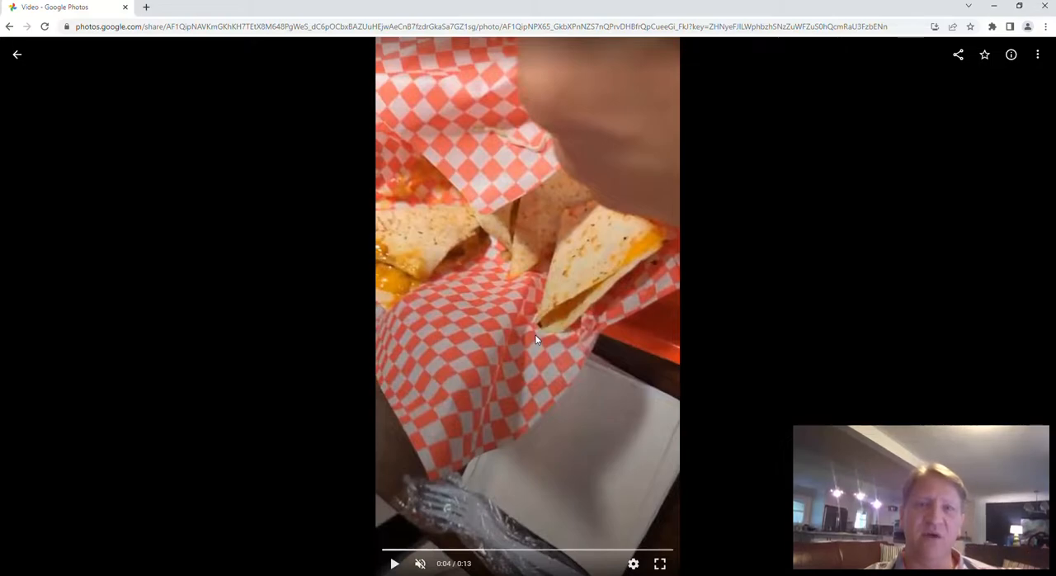
mouse_move(511, 334)
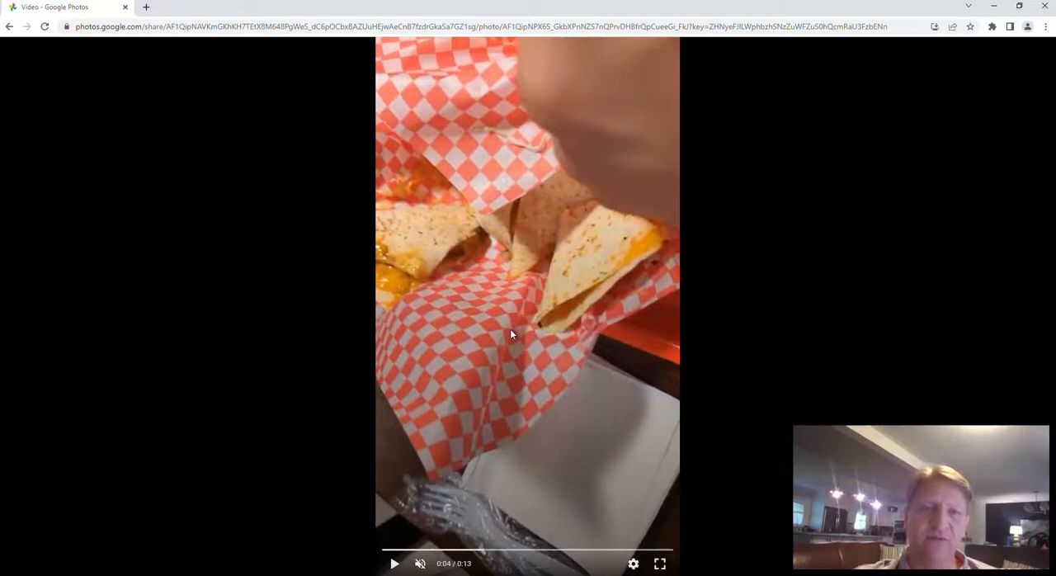
mouse_move(465, 411)
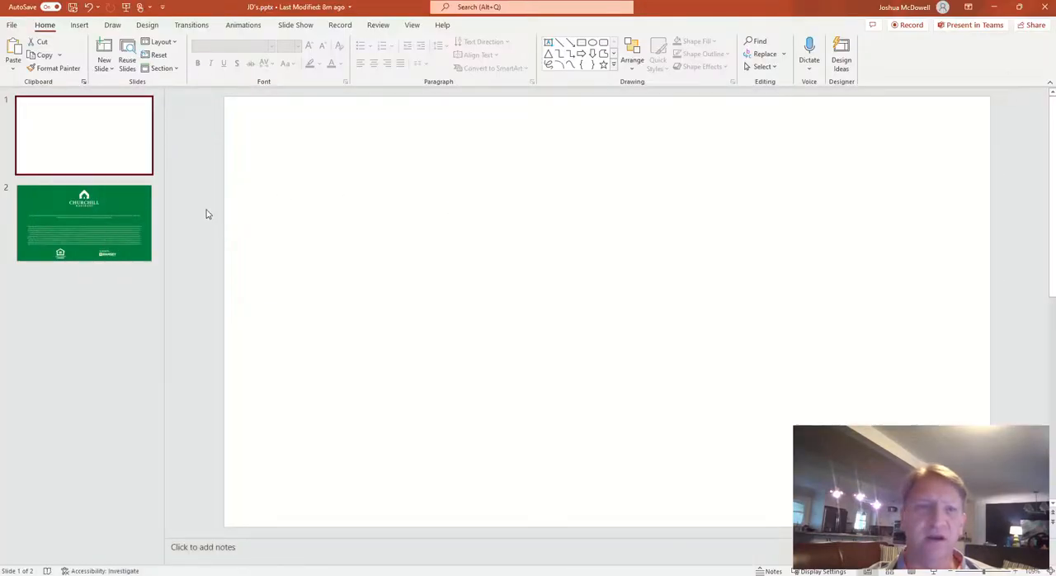
Select slide 2 in JD's presentation to show the Churchill Mortgage disclosure
left_click(83, 222)
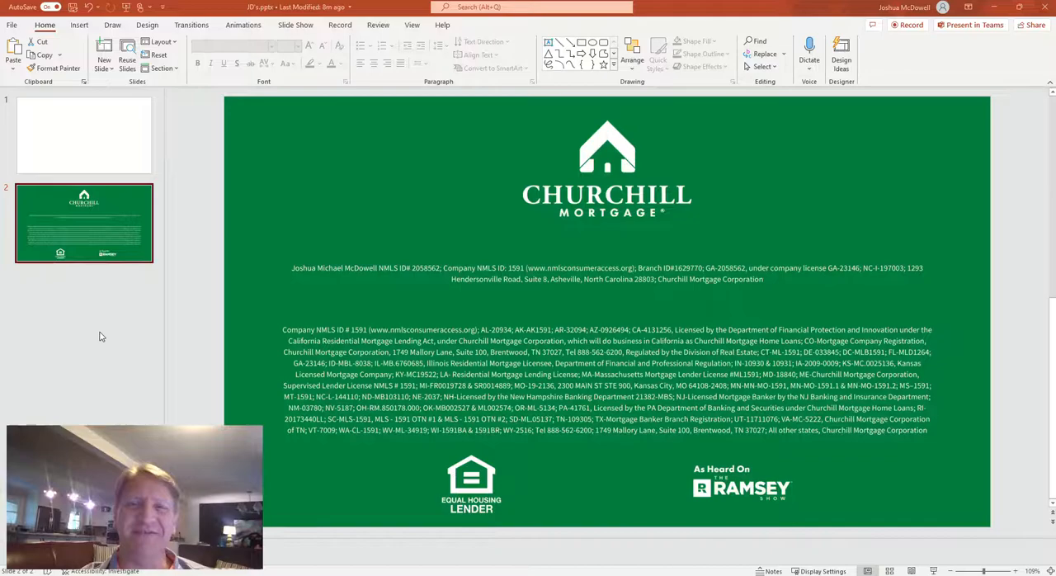
mouse_move(146, 336)
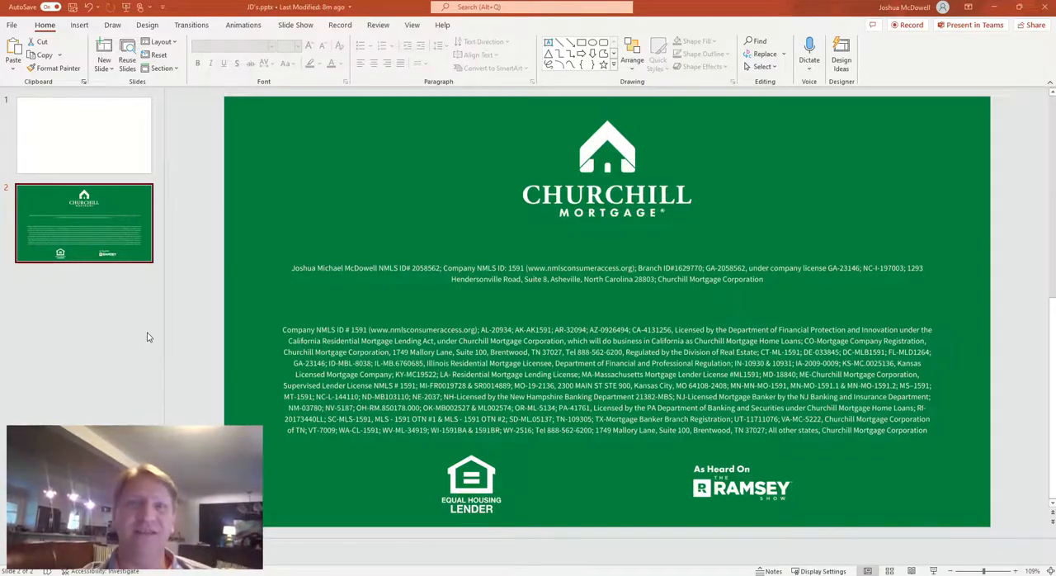
mouse_move(180, 341)
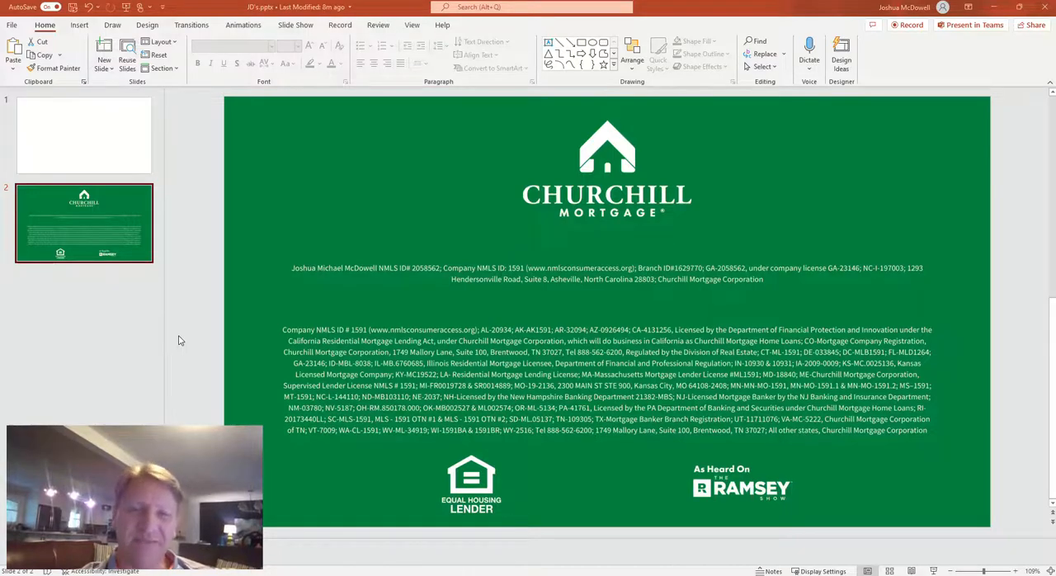
mouse_move(223, 336)
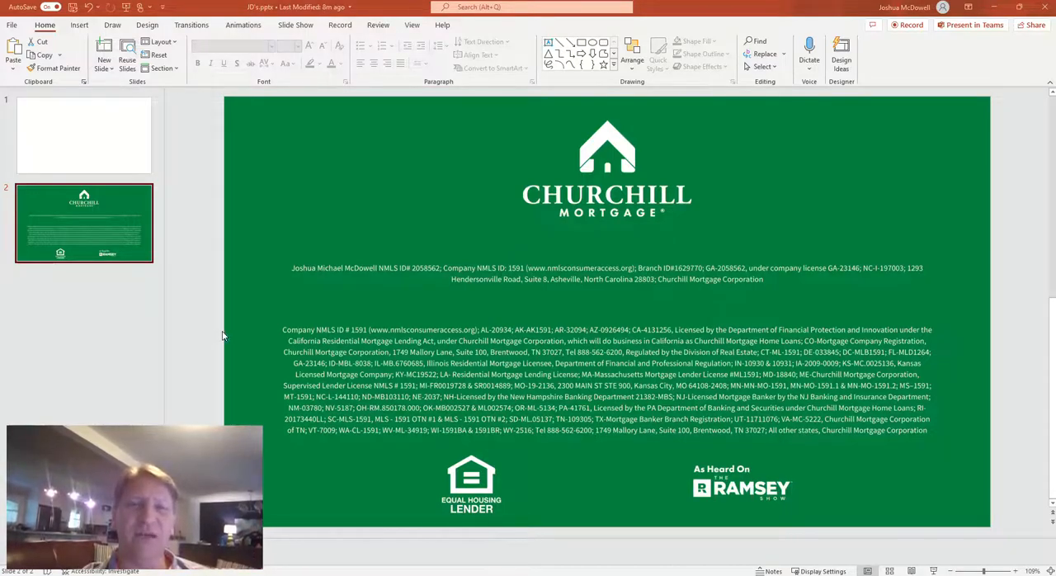